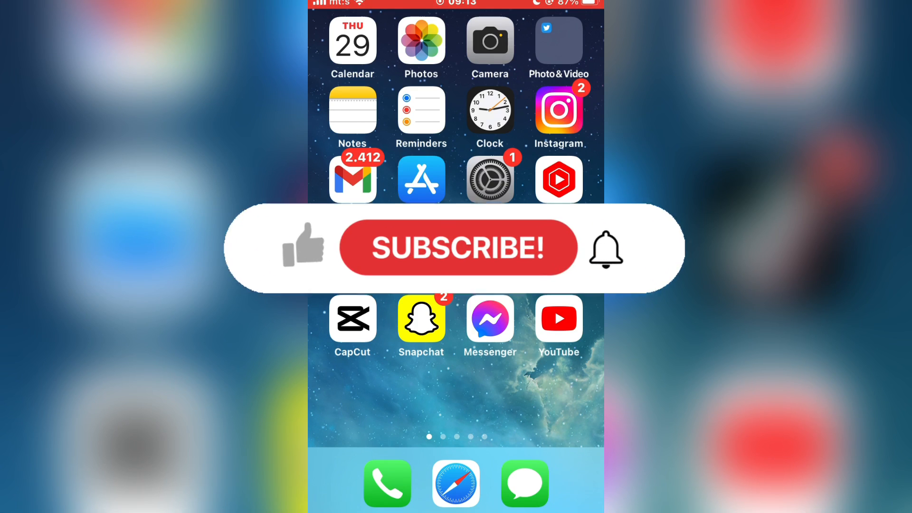
Launch CapCut and load the 11-second street clip of the man into a new project
click(457, 247)
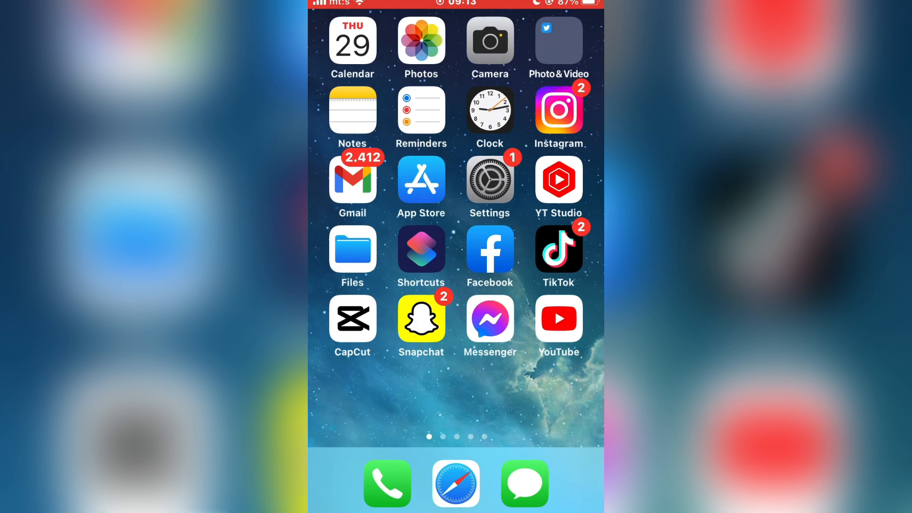
click(352, 318)
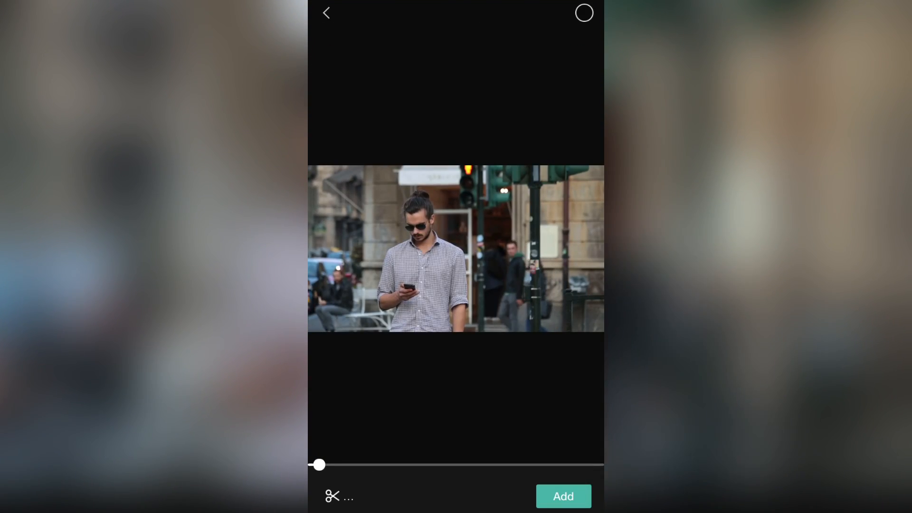
click(561, 495)
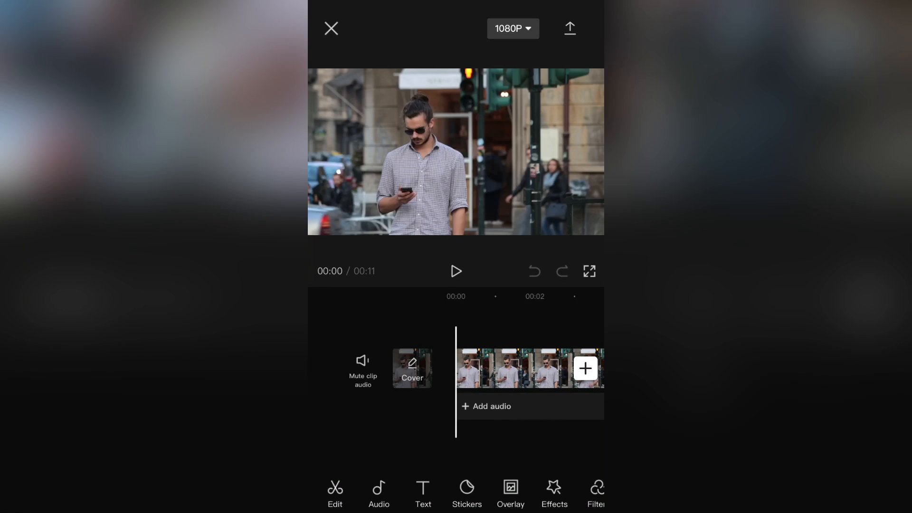
Preview the street clip, select it on the timeline, and open the Cutout tools
click(455, 271)
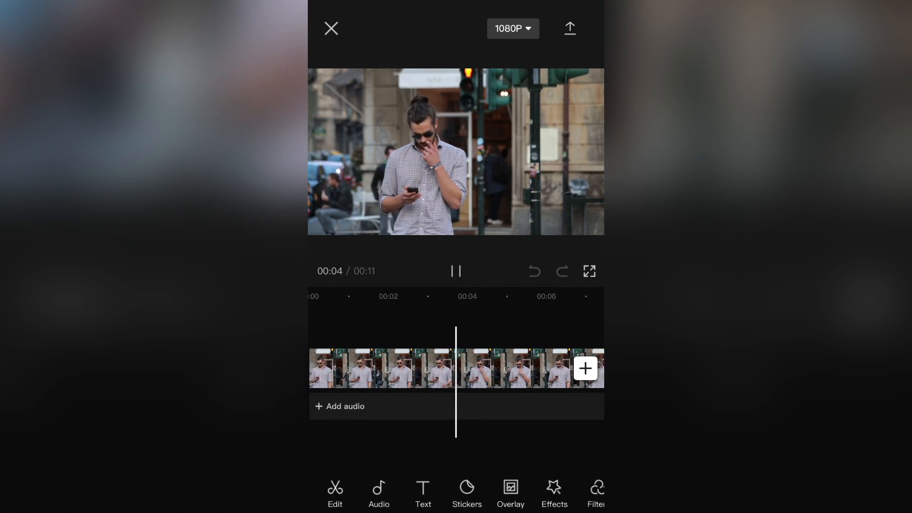
click(455, 270)
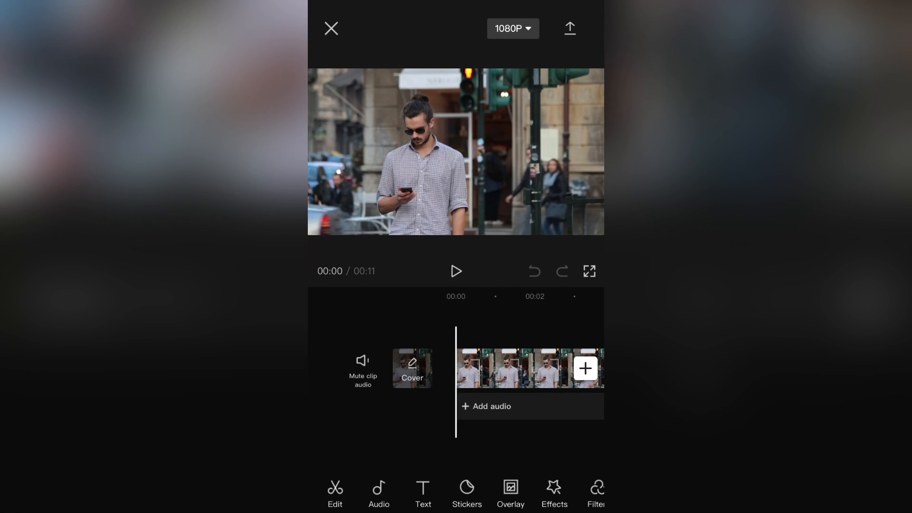
click(524, 368)
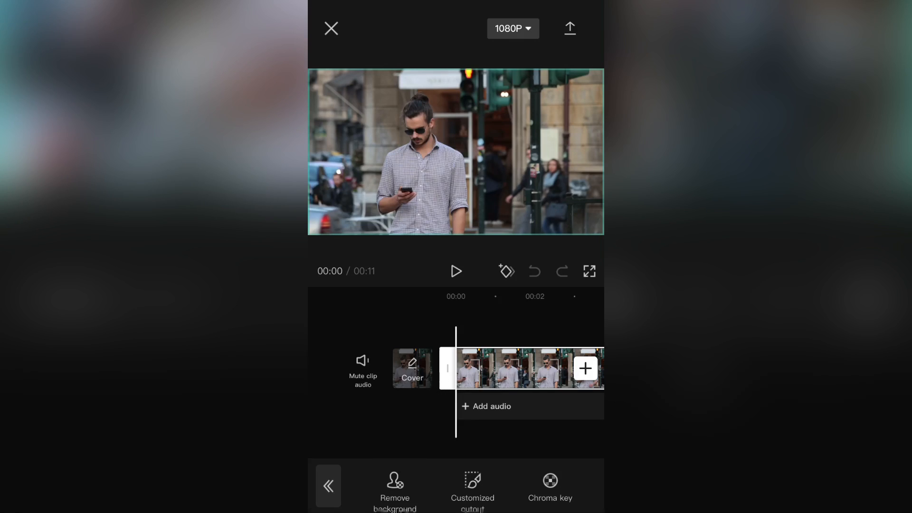
click(394, 489)
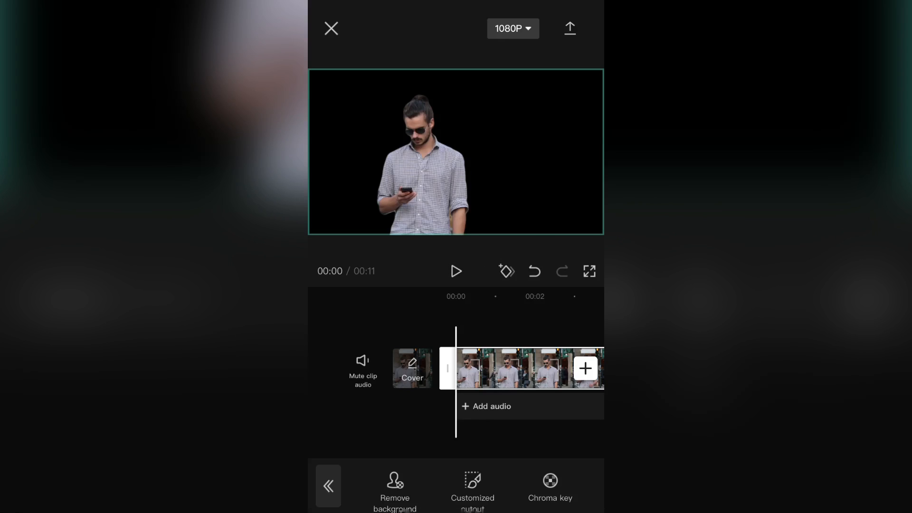
Play the cutout to confirm the man stays isolated on black, then reopen the clip toolbar
click(455, 271)
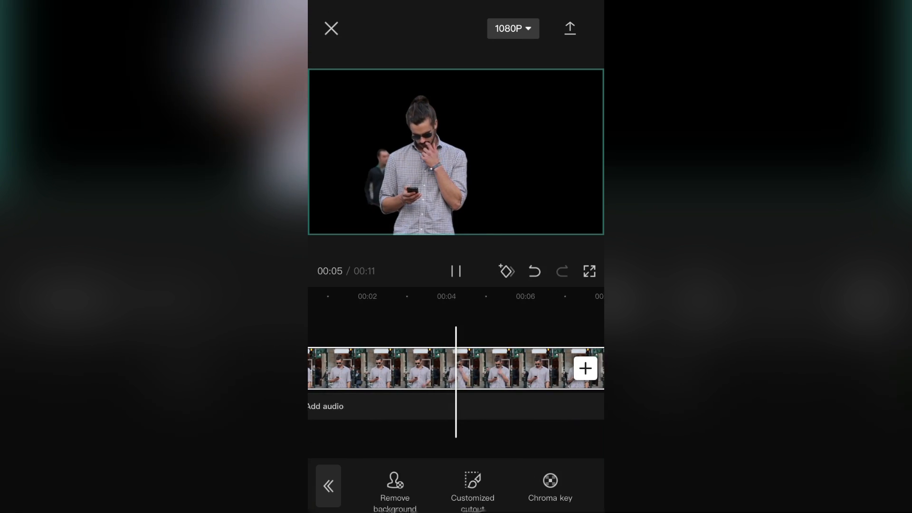
click(442, 368)
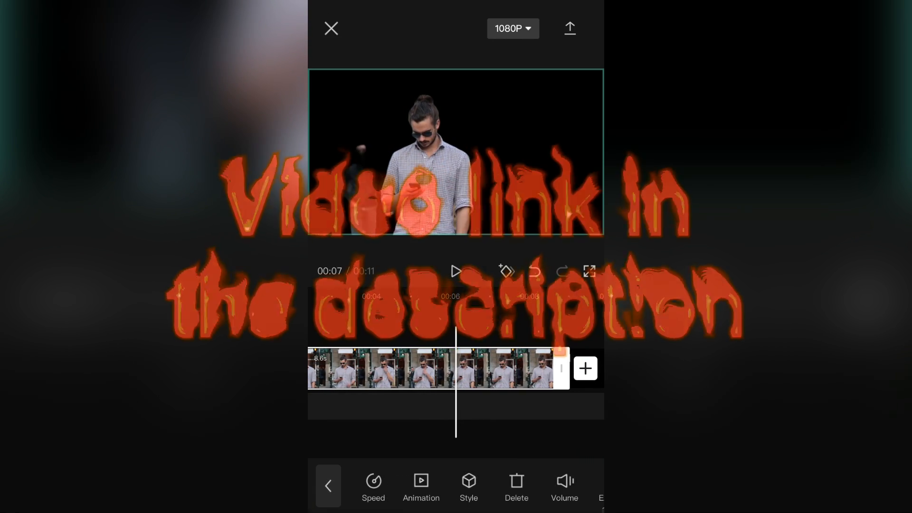